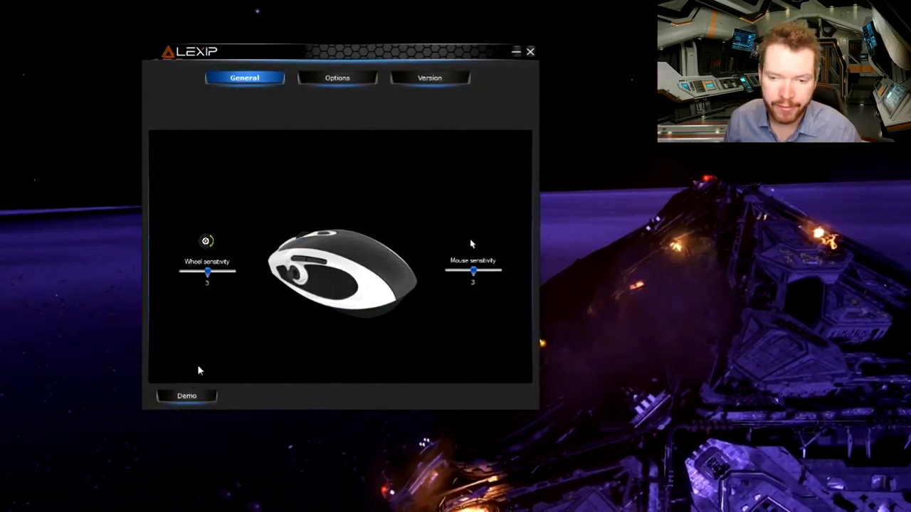
Show the button assignments and review the left button's action list without changing it
left_click(337, 77)
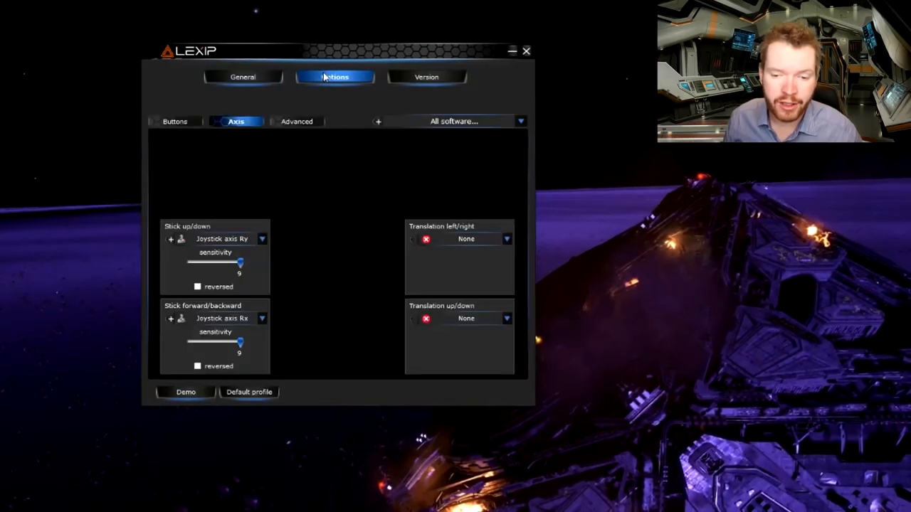
left_click(174, 120)
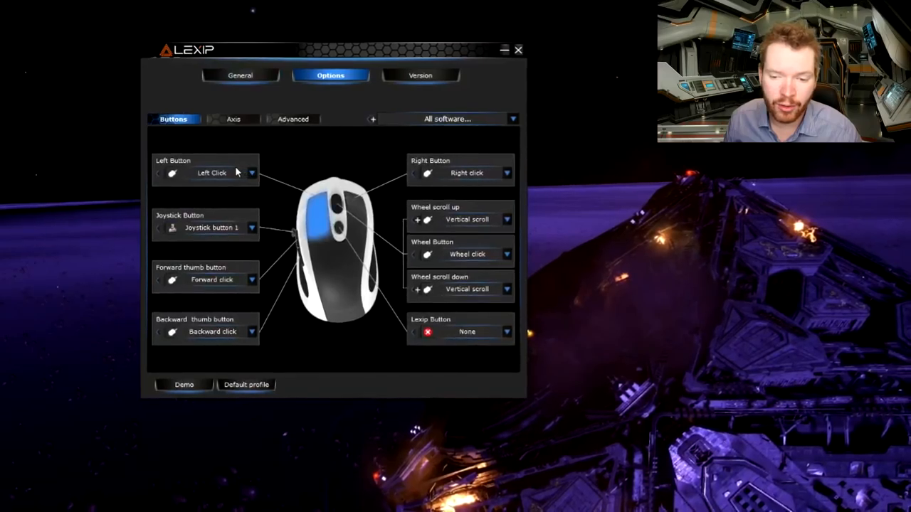
left_click(250, 174)
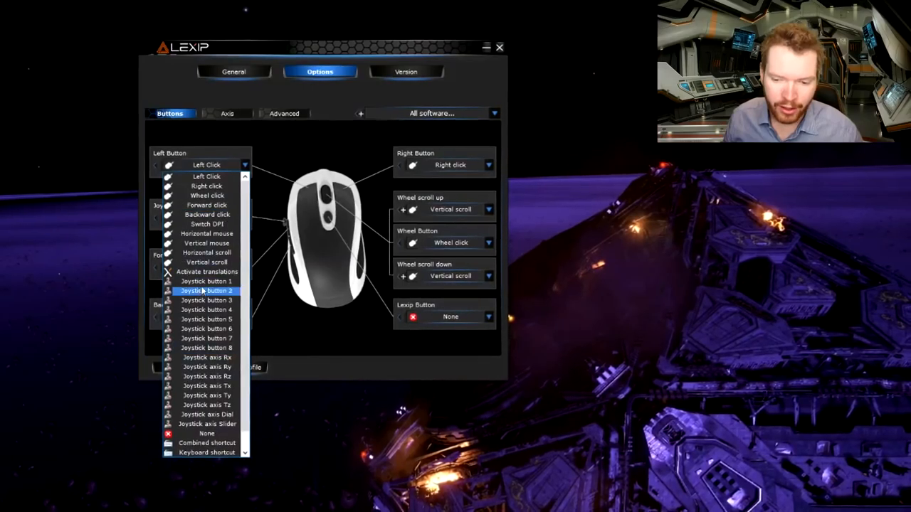
left_click(206, 282)
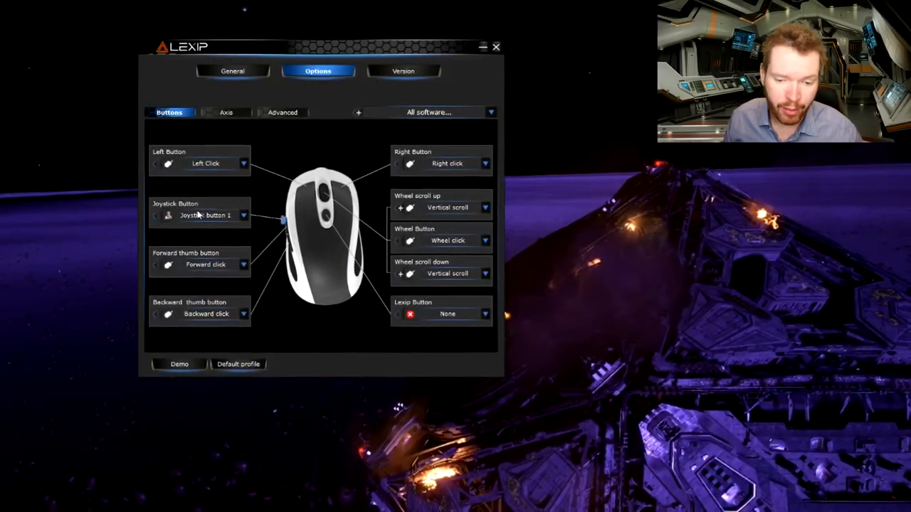
Review the joystick and wheel button action lists, keeping Joystick button 1 assigned
left_click(242, 215)
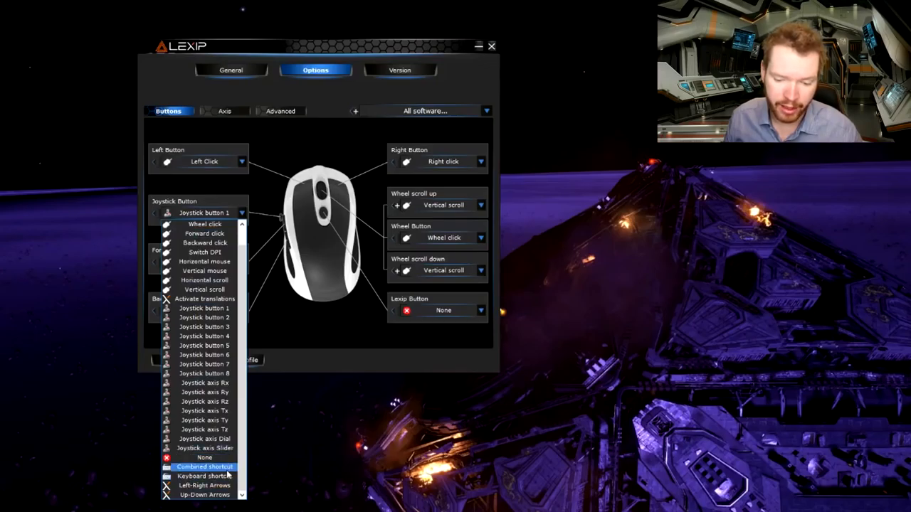
mouse_move(305, 334)
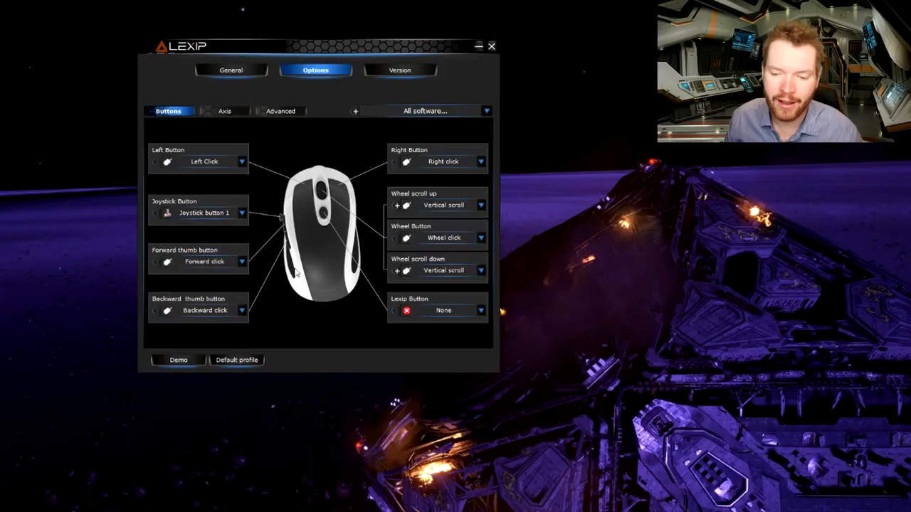
mouse_move(299, 256)
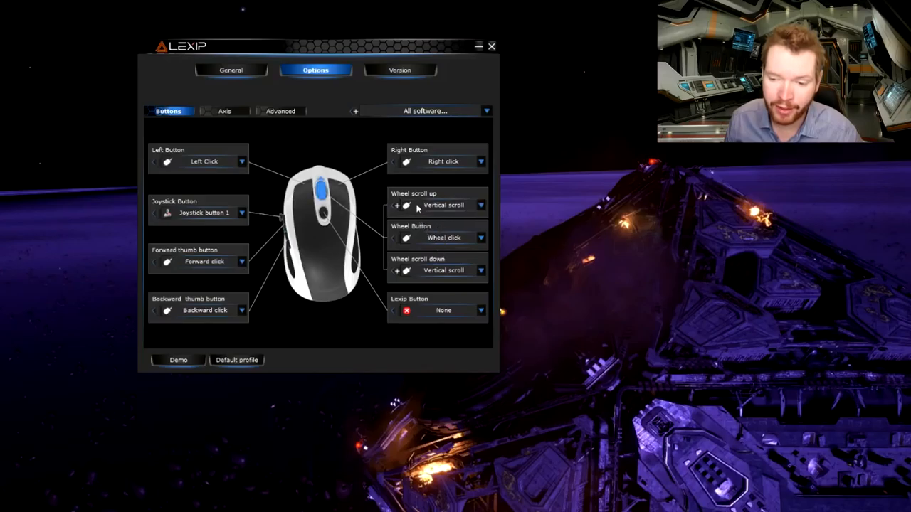
left_click(481, 238)
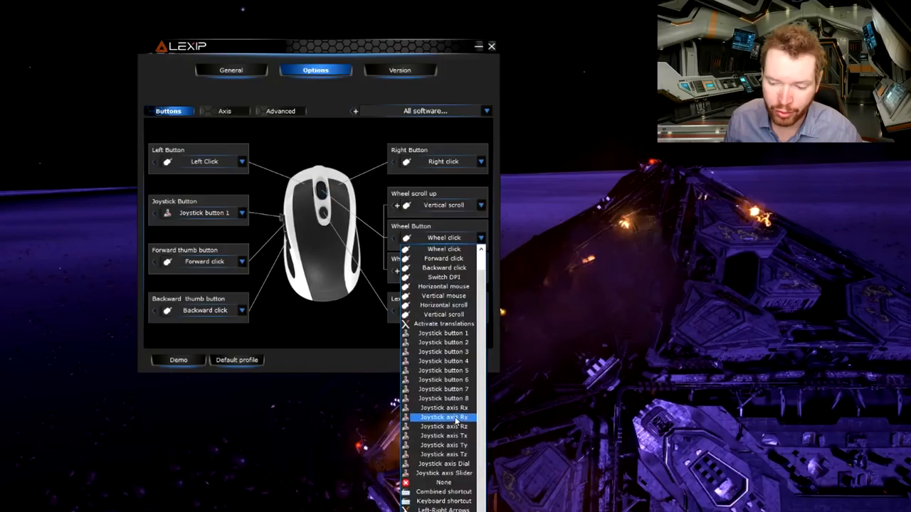
left_click(443, 483)
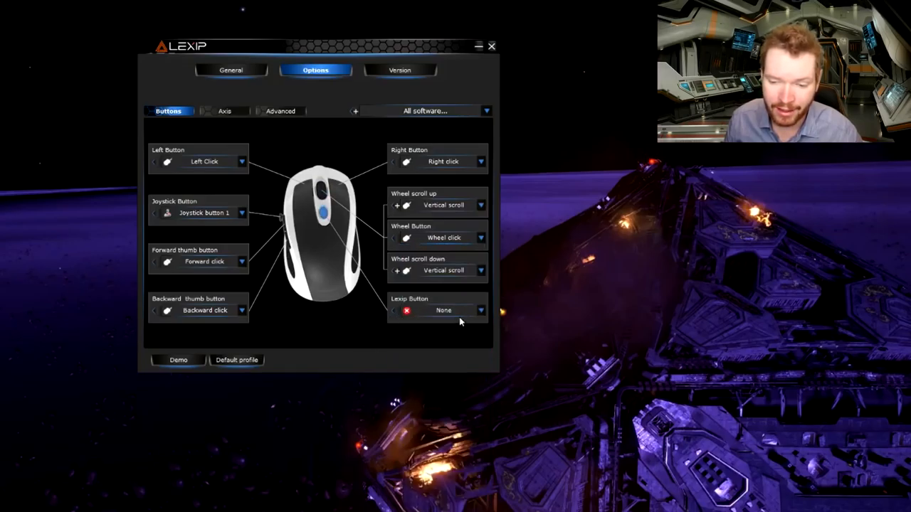
left_click(481, 310)
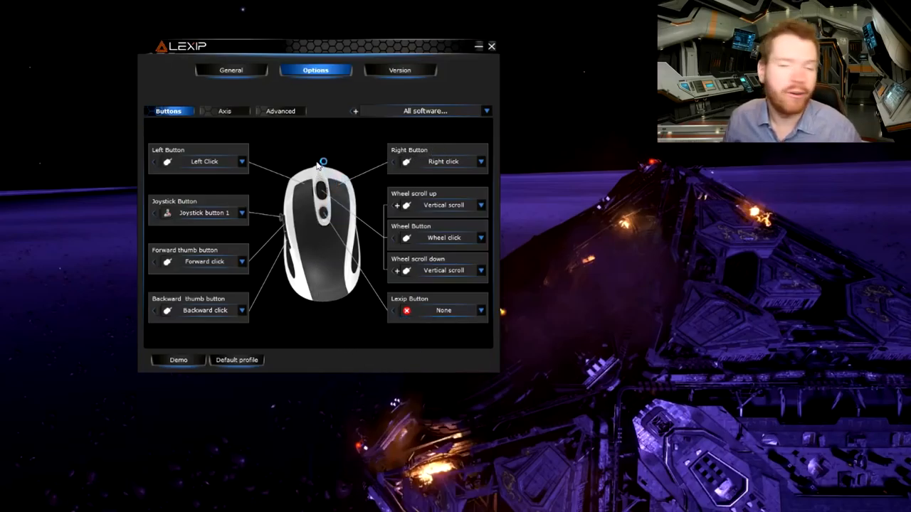
mouse_move(223, 114)
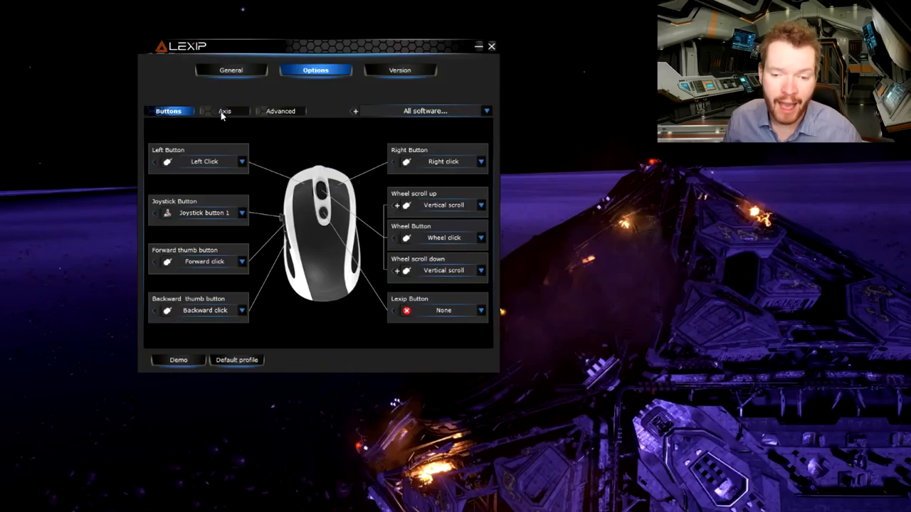
Show the joystick stick and tilt axis assignments
left_click(225, 111)
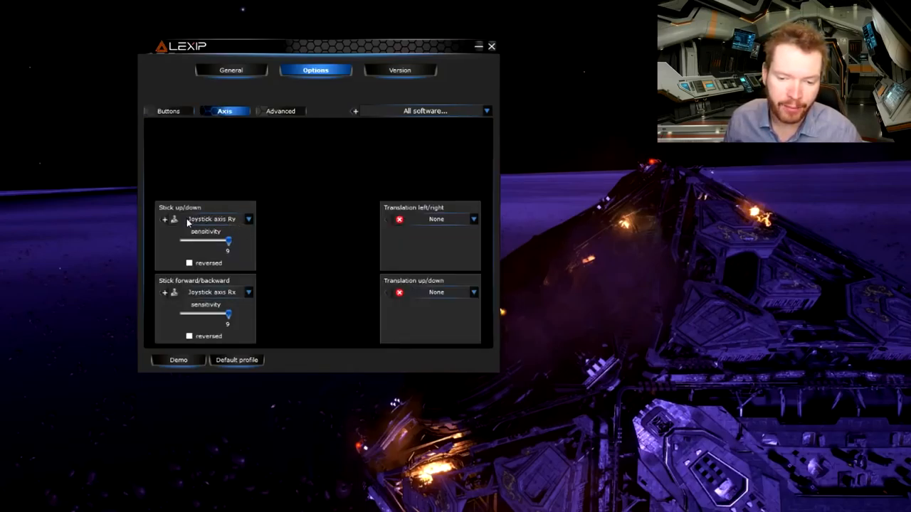
mouse_move(363, 283)
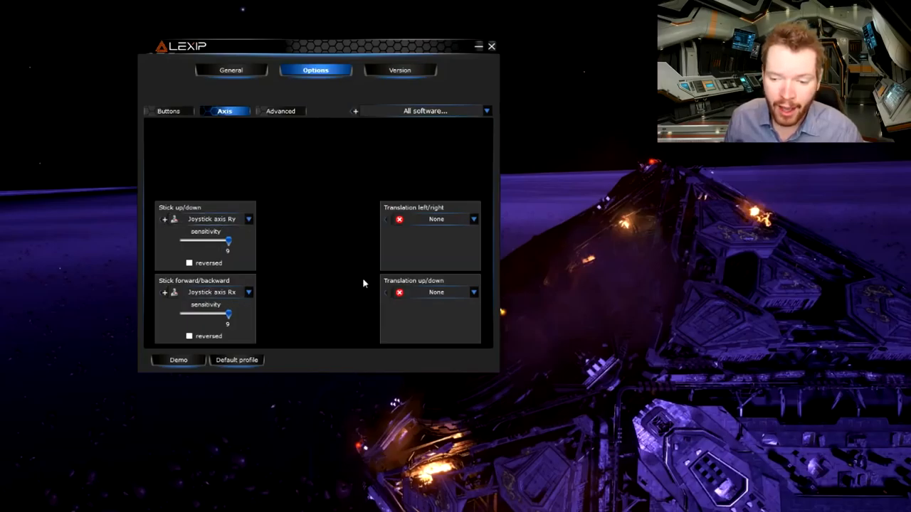
mouse_move(420, 209)
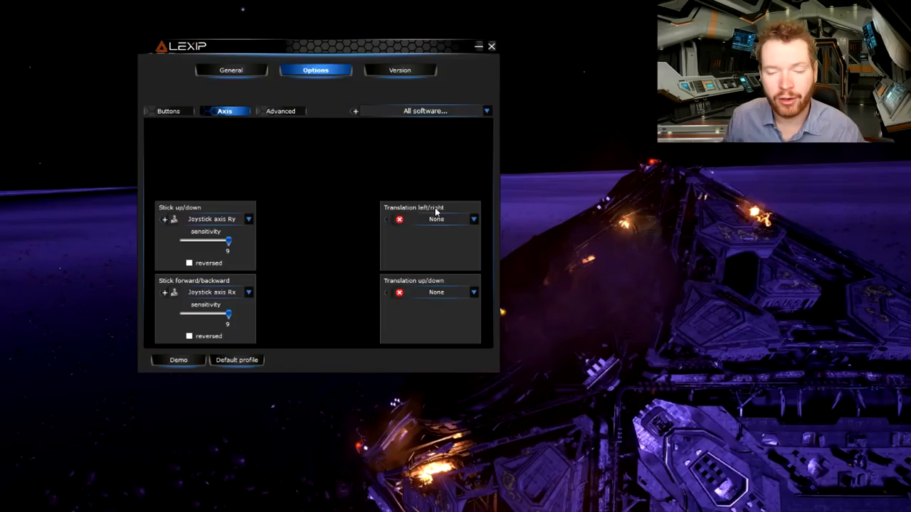
mouse_move(430, 288)
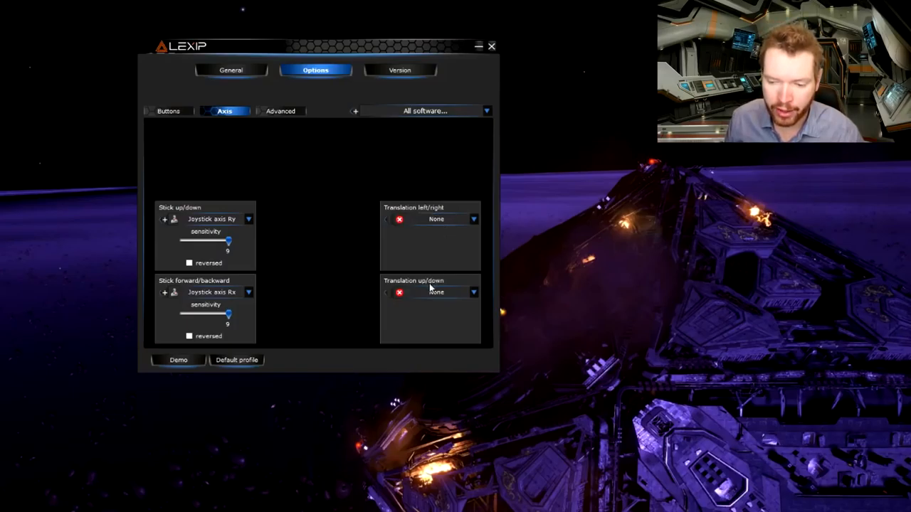
mouse_move(441, 250)
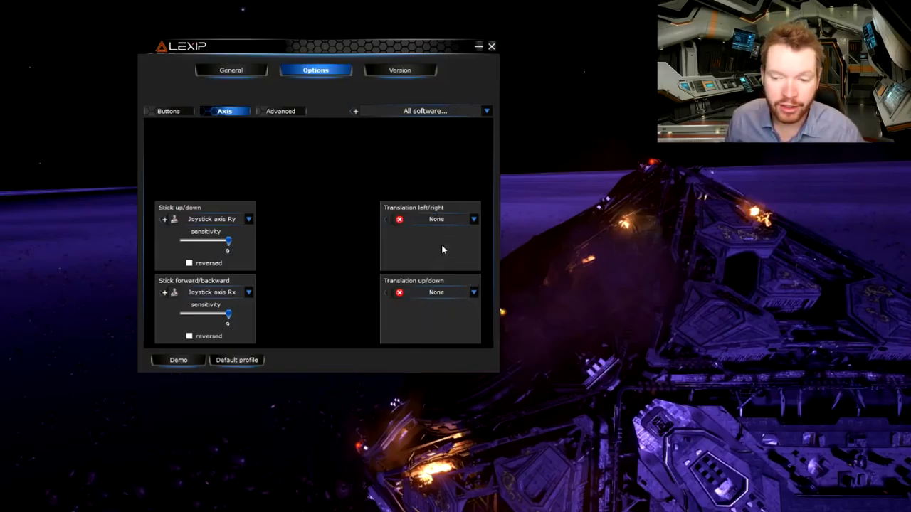
mouse_move(487, 111)
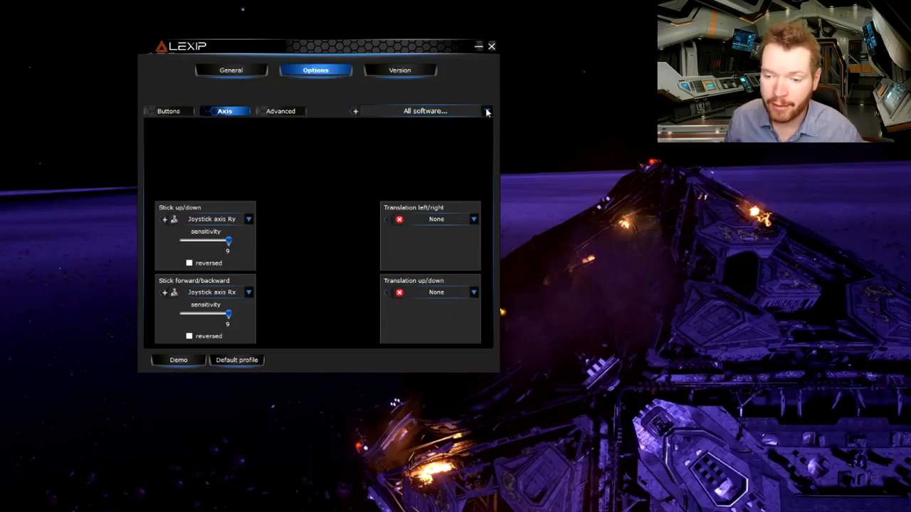
left_click(487, 111)
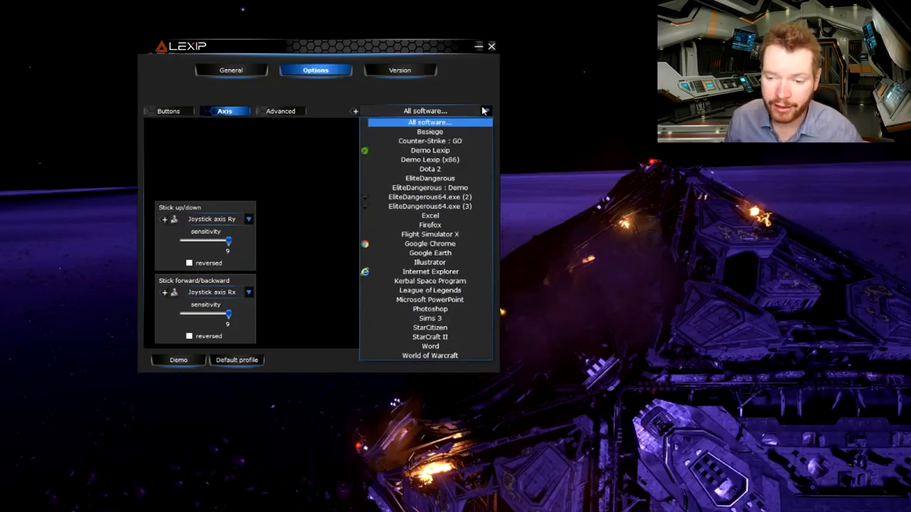
mouse_move(430, 188)
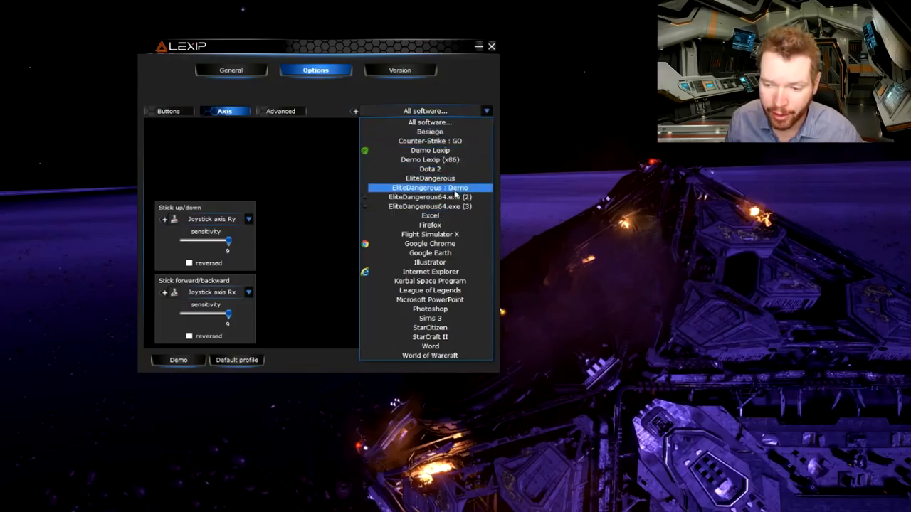
left_click(429, 207)
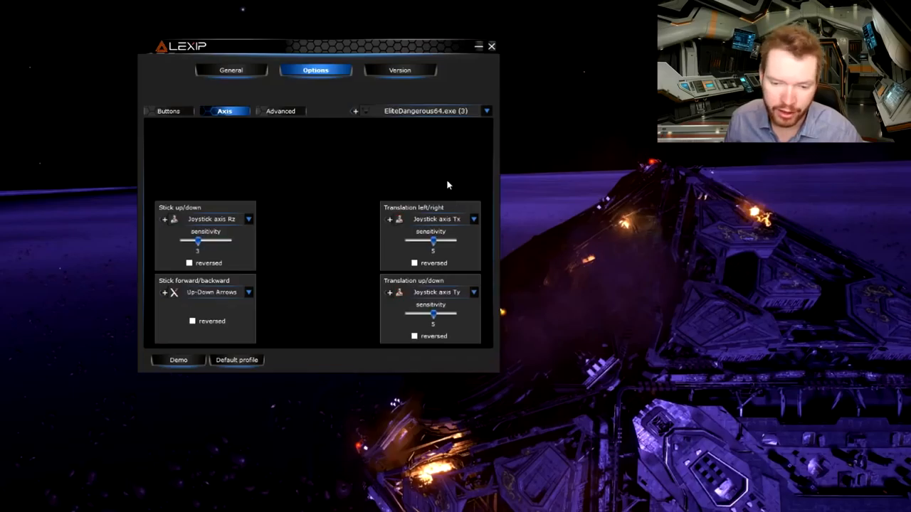
mouse_move(211, 306)
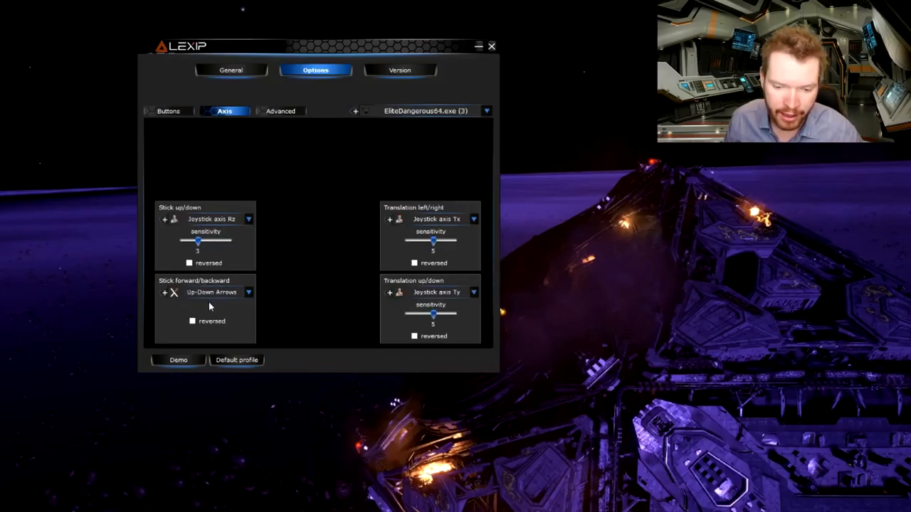
mouse_move(210, 220)
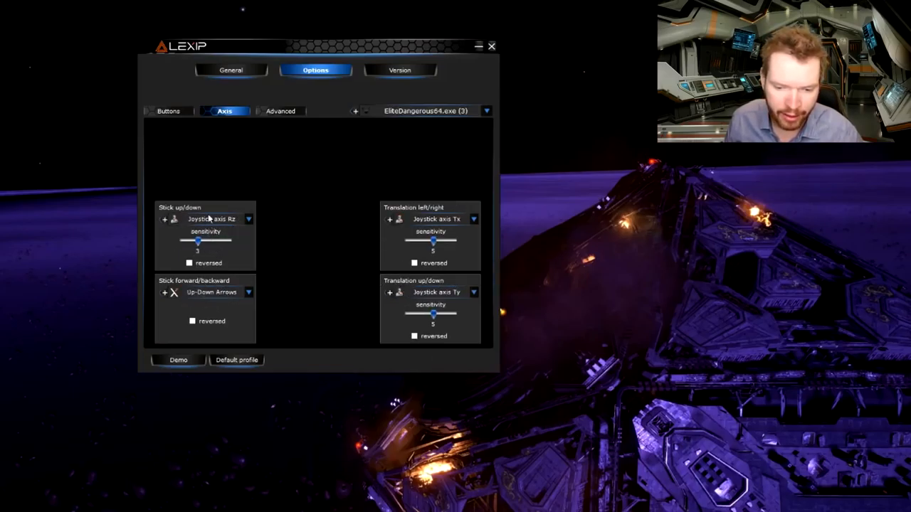
mouse_move(196, 292)
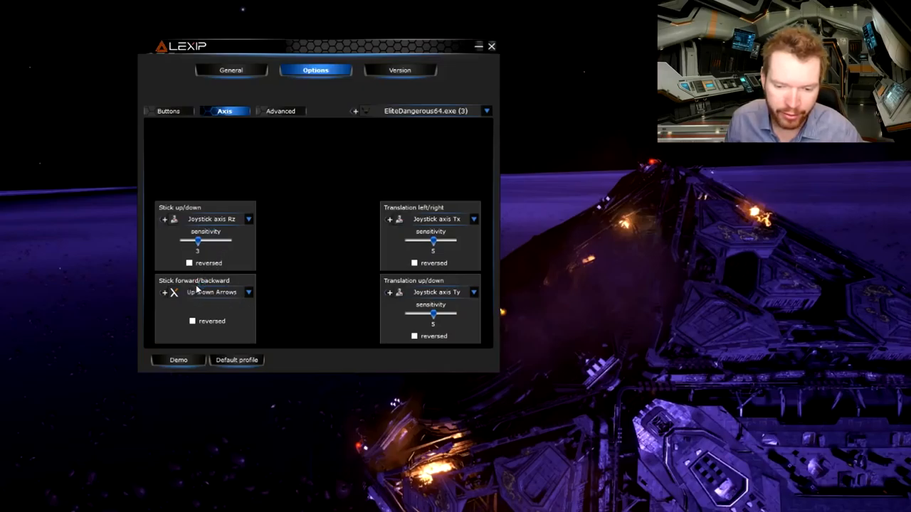
mouse_move(302, 201)
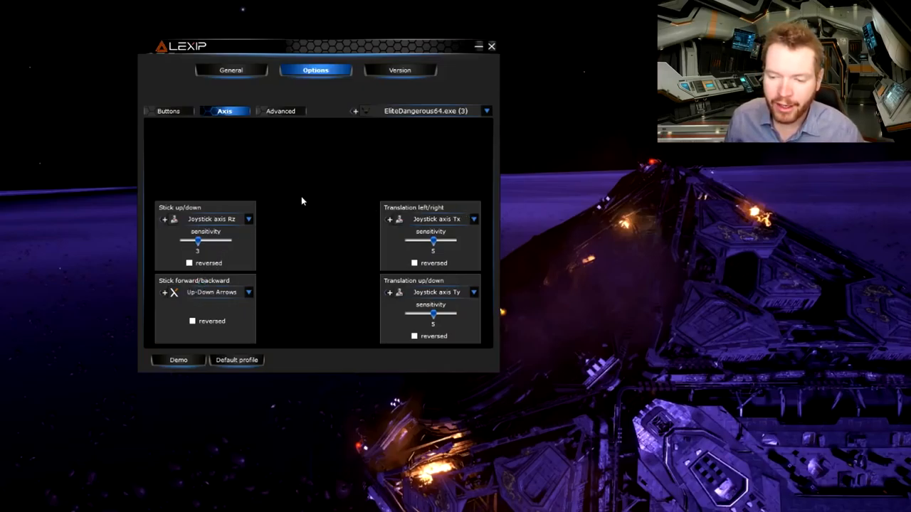
mouse_move(284, 239)
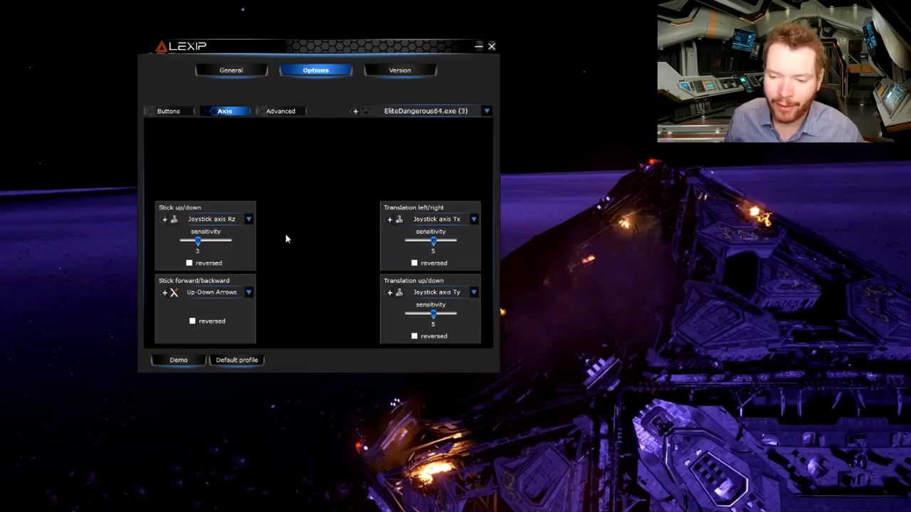
mouse_move(365, 184)
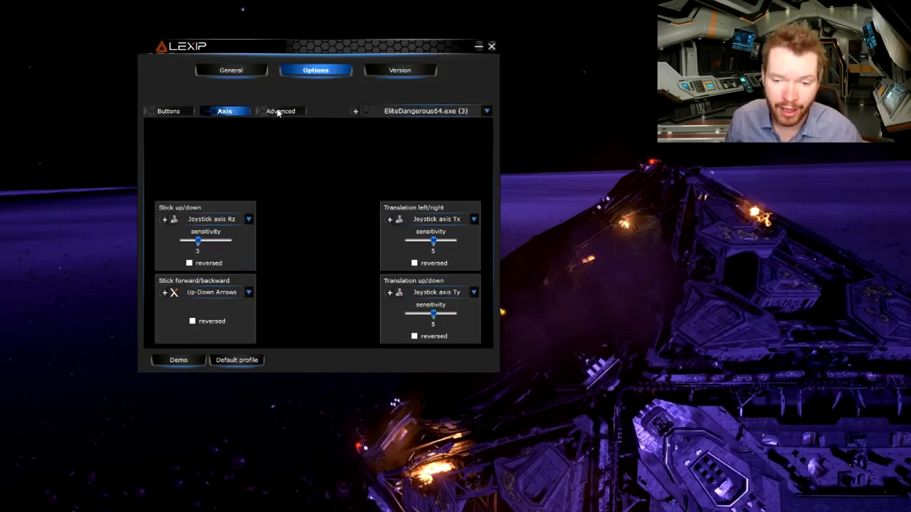
left_click(279, 111)
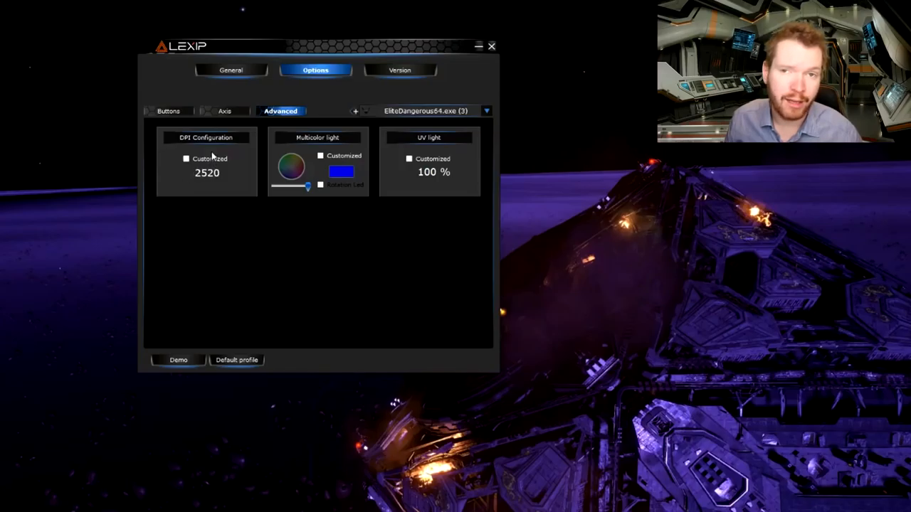
mouse_move(220, 150)
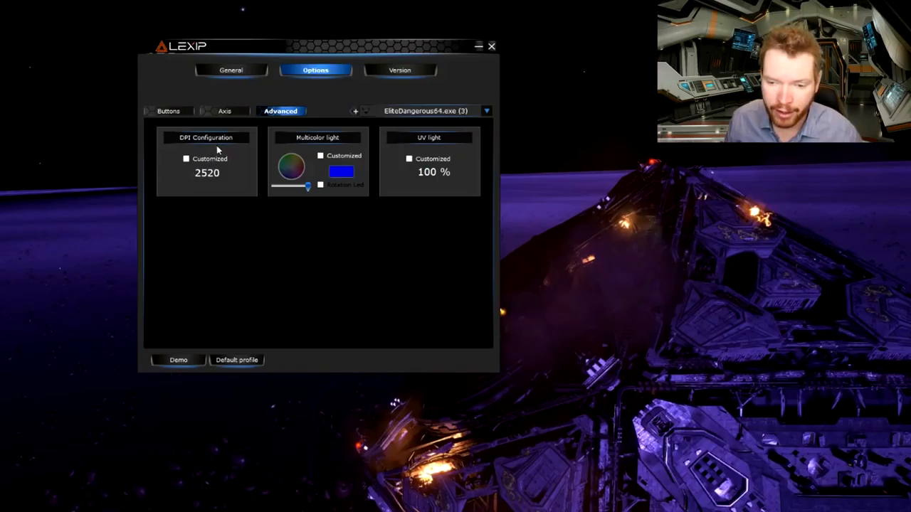
mouse_move(330, 97)
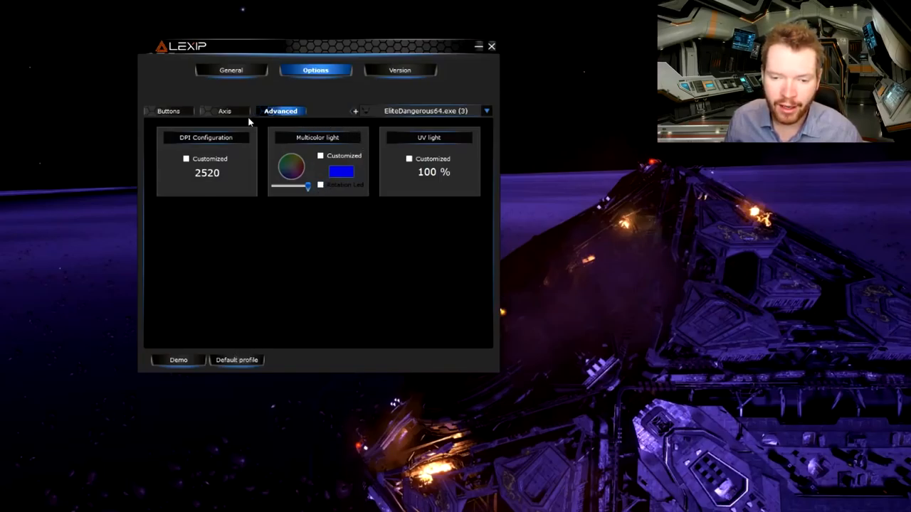
left_click(225, 111)
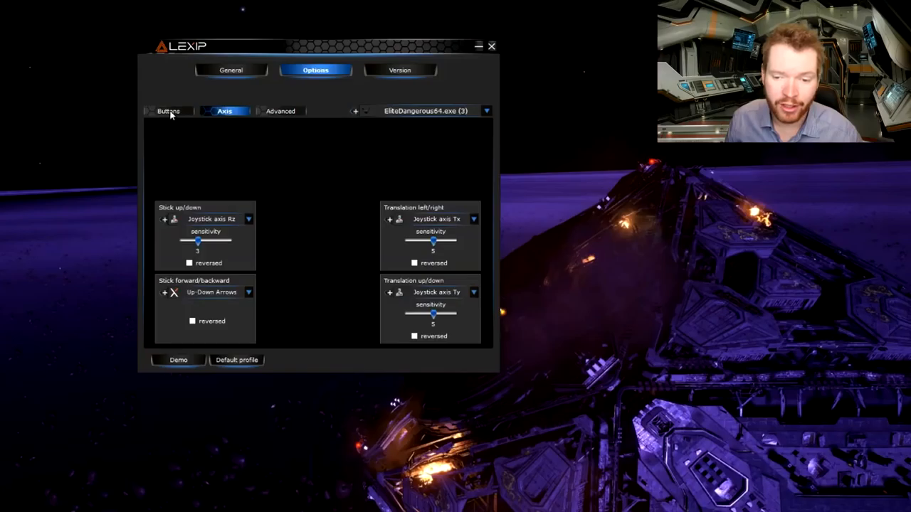
Show the mouse button assignments with the mouse diagram, then leave for the game
left_click(168, 111)
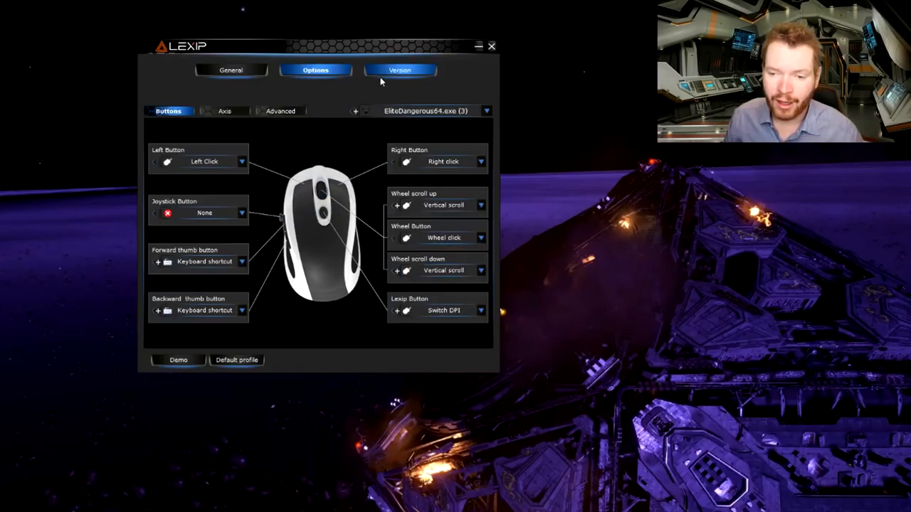
left_click(400, 70)
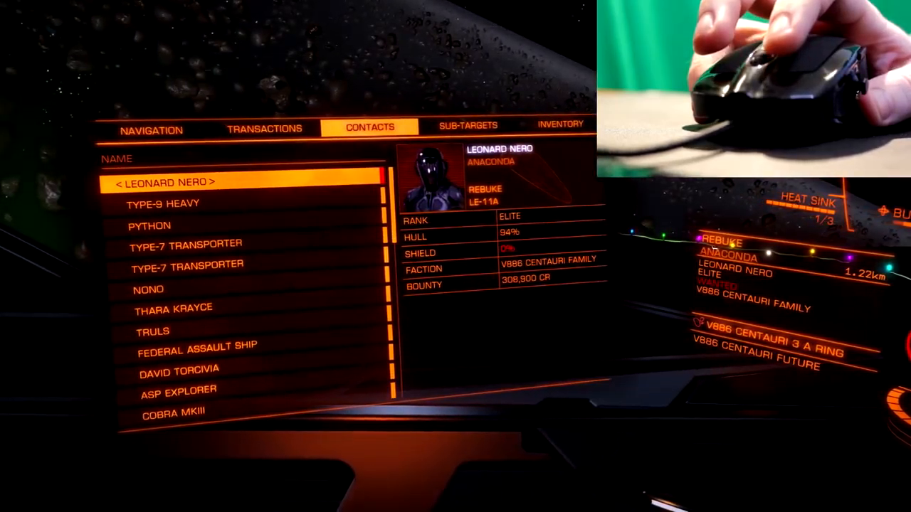
Bring up the Contacts panel on the cockpit display while flying with the new profile
left_click(467, 126)
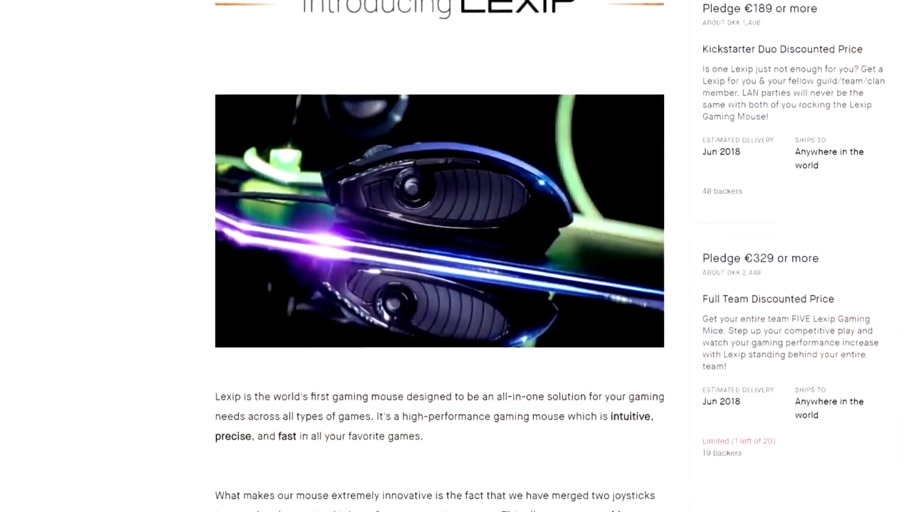
Scroll the Kickstarter page down to the tilting-shell and thumb-stick joystick descriptions
scroll("down", 3)
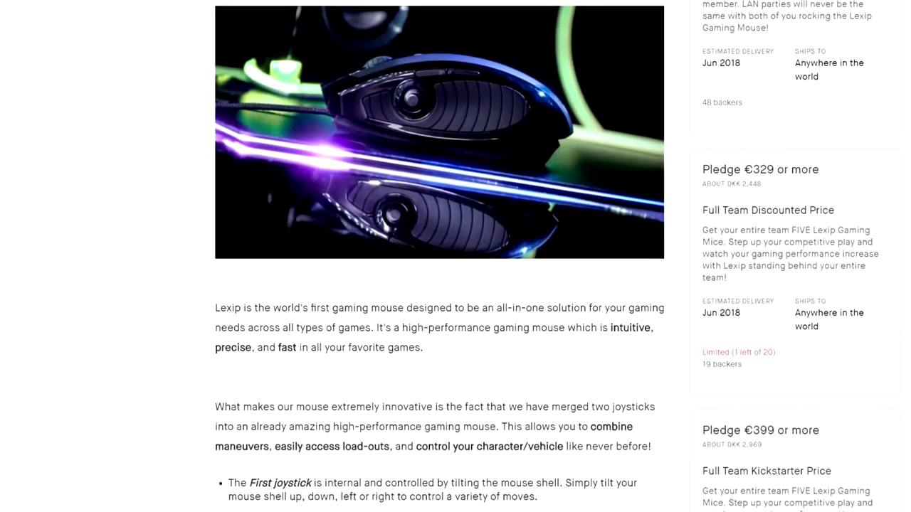
scroll("down", 3)
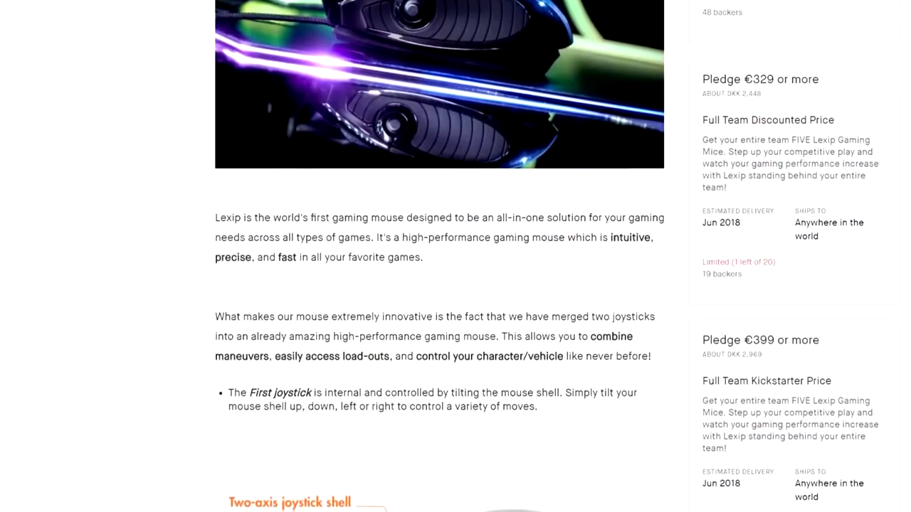
scroll("down", 3)
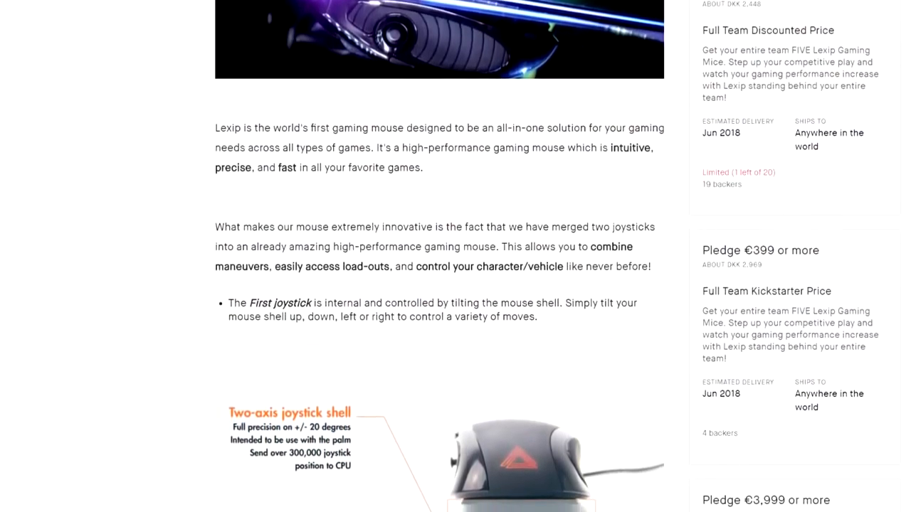
scroll("down", 3)
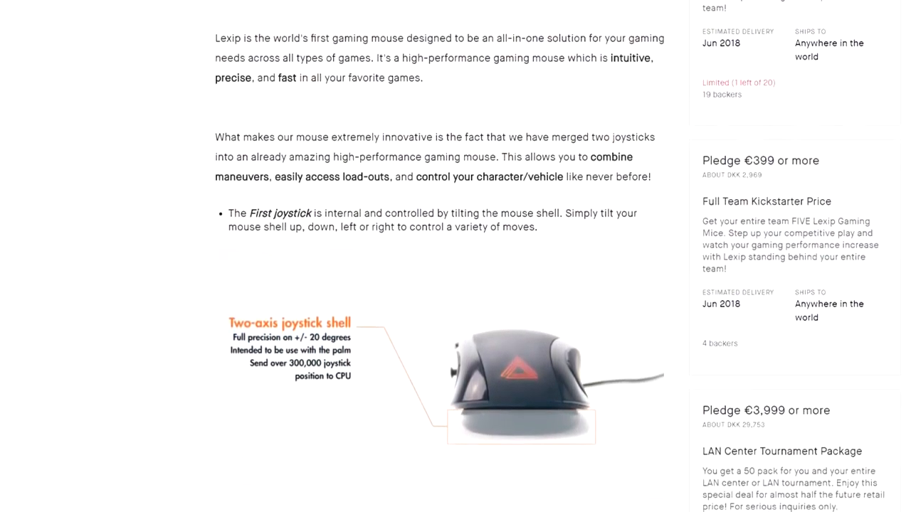
scroll("down", 3)
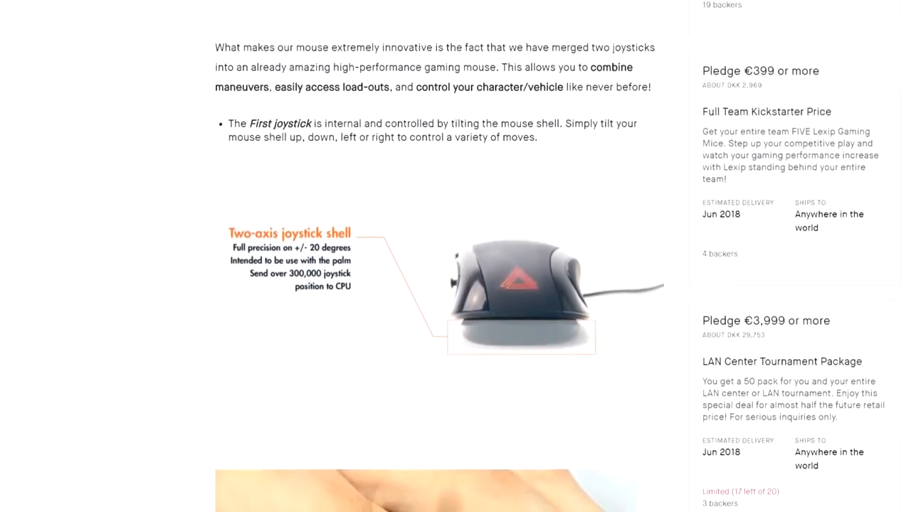
scroll("down", 3)
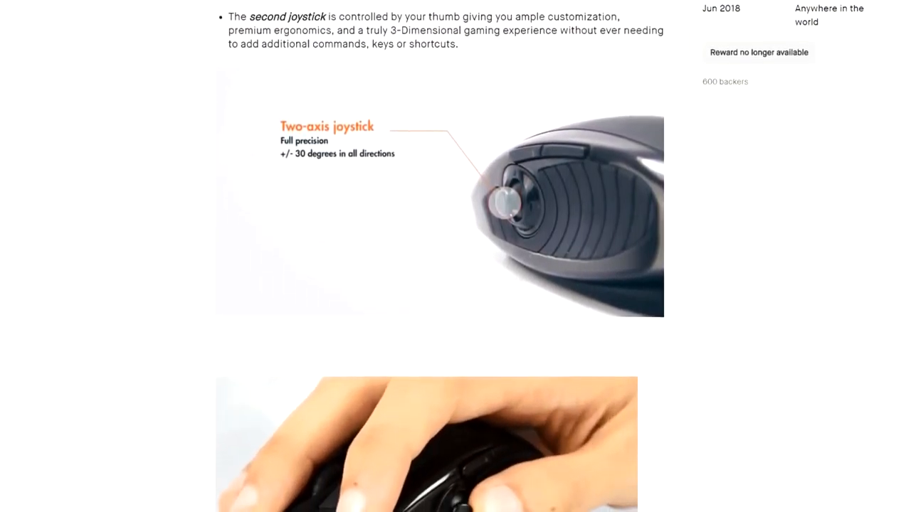